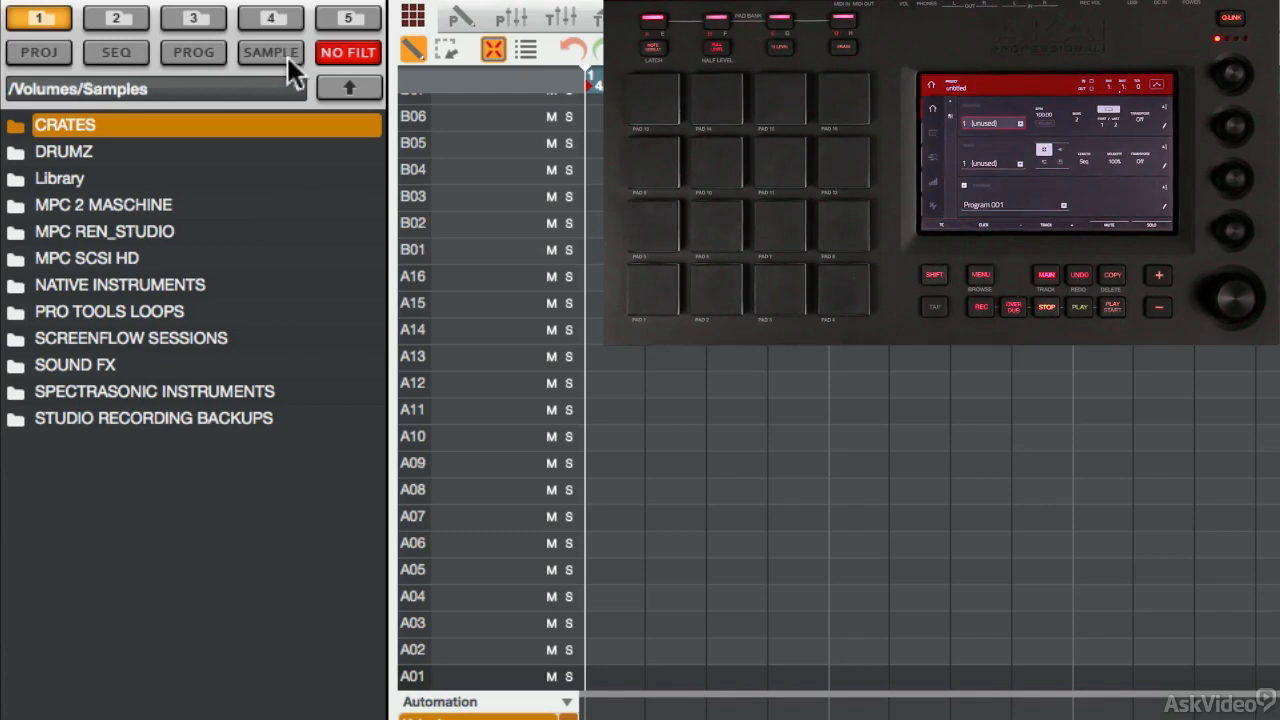
# Step: Open the browser on /Volumes/Samples, with MPC REN_STUDIO highlighted
pyautogui.click(296, 88)
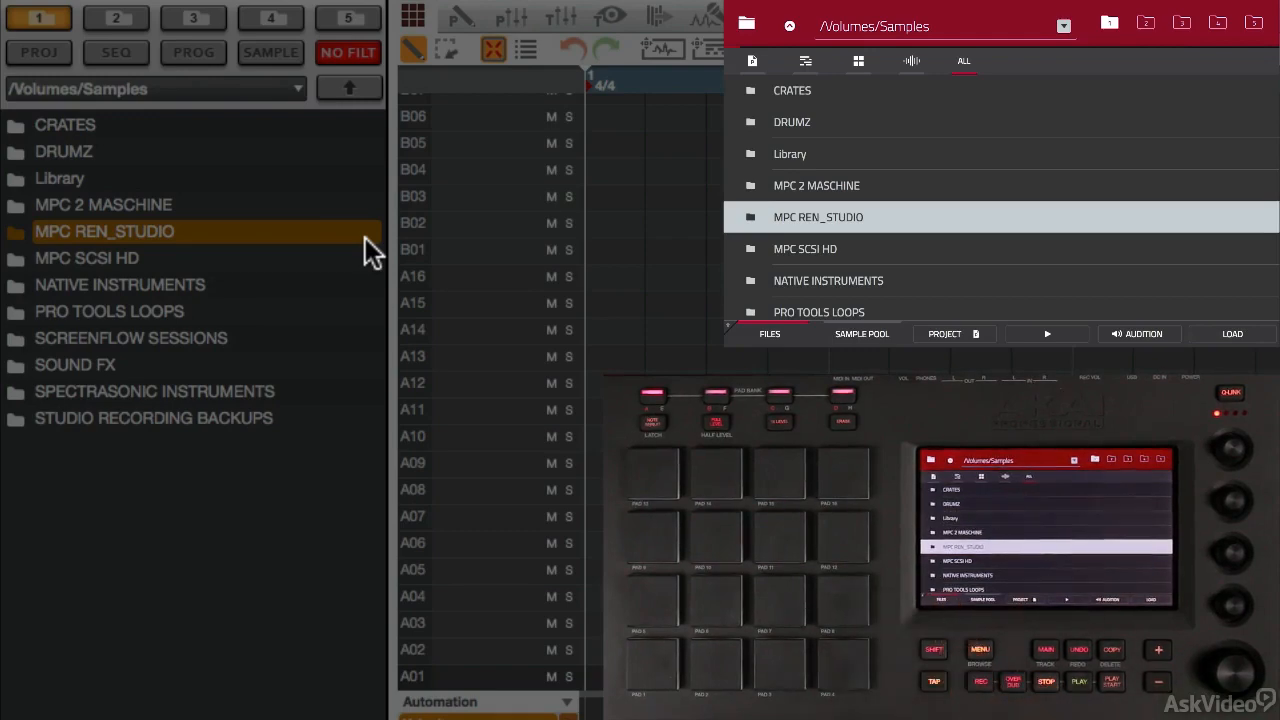
# Step: Switch to Files and show the Browser locations list: Documents, Desktop and Samples
pyautogui.click(769, 333)
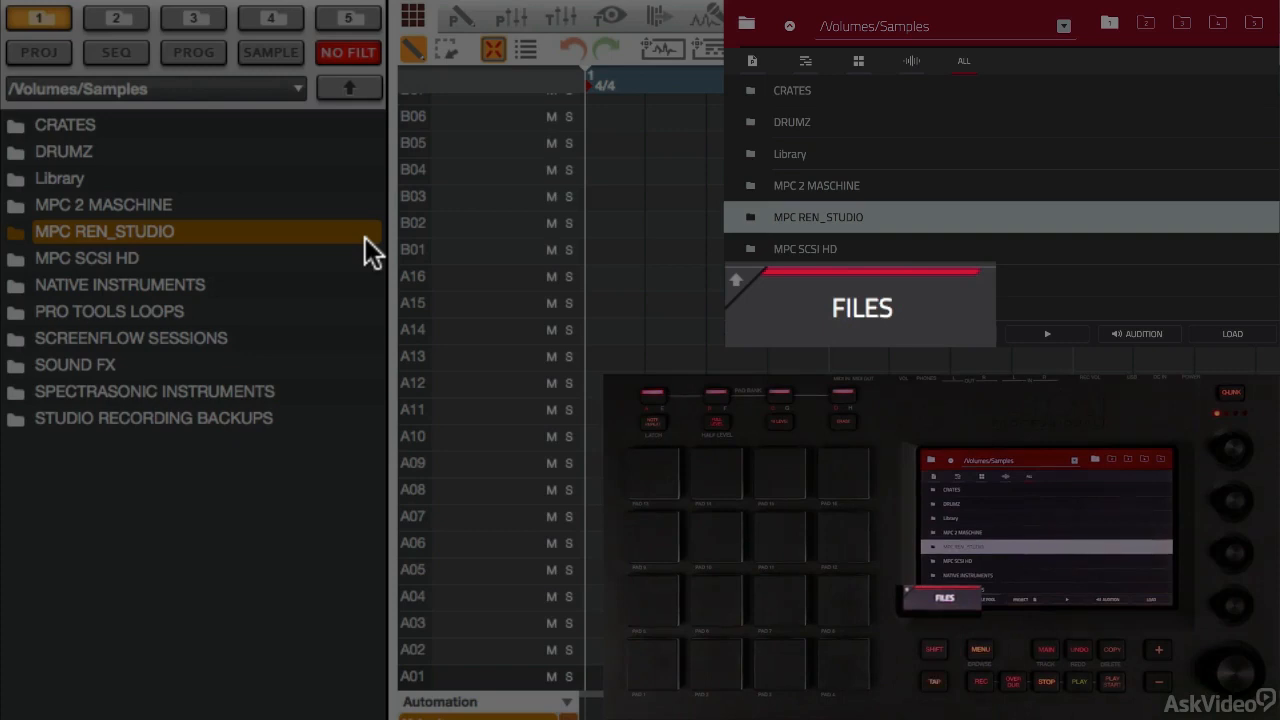
pyautogui.click(861, 333)
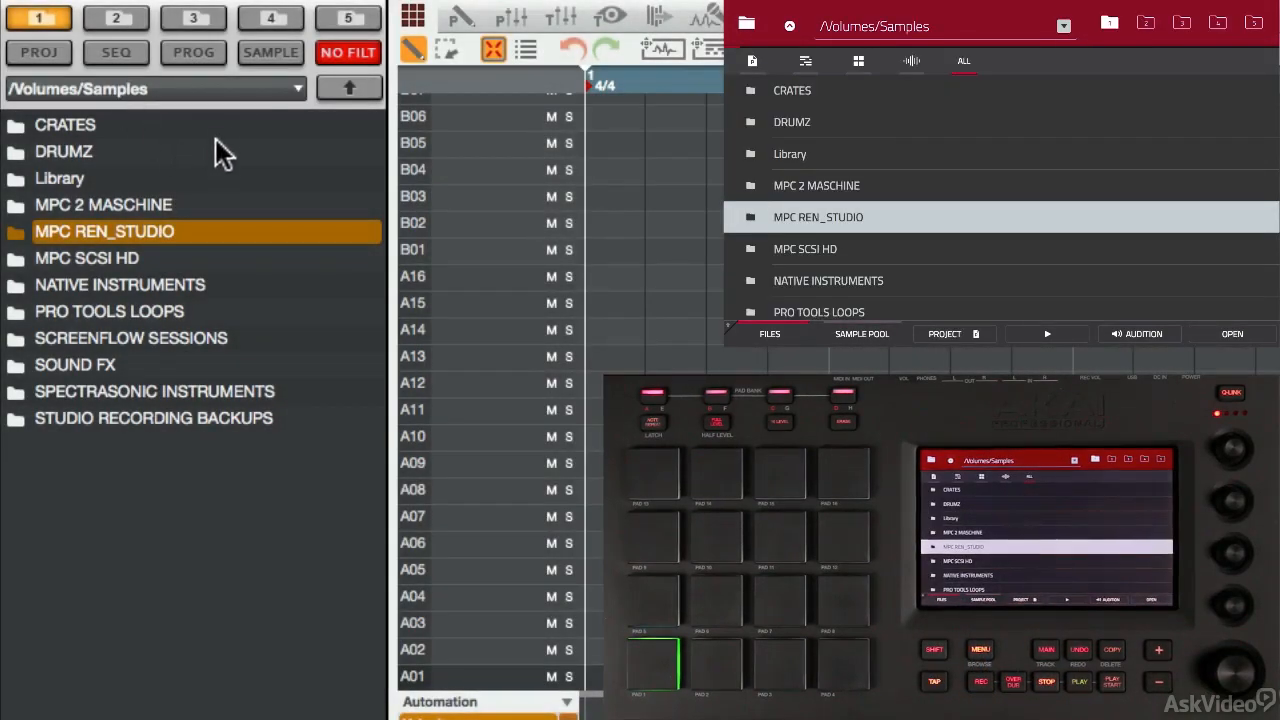
pyautogui.moveTo(207, 167)
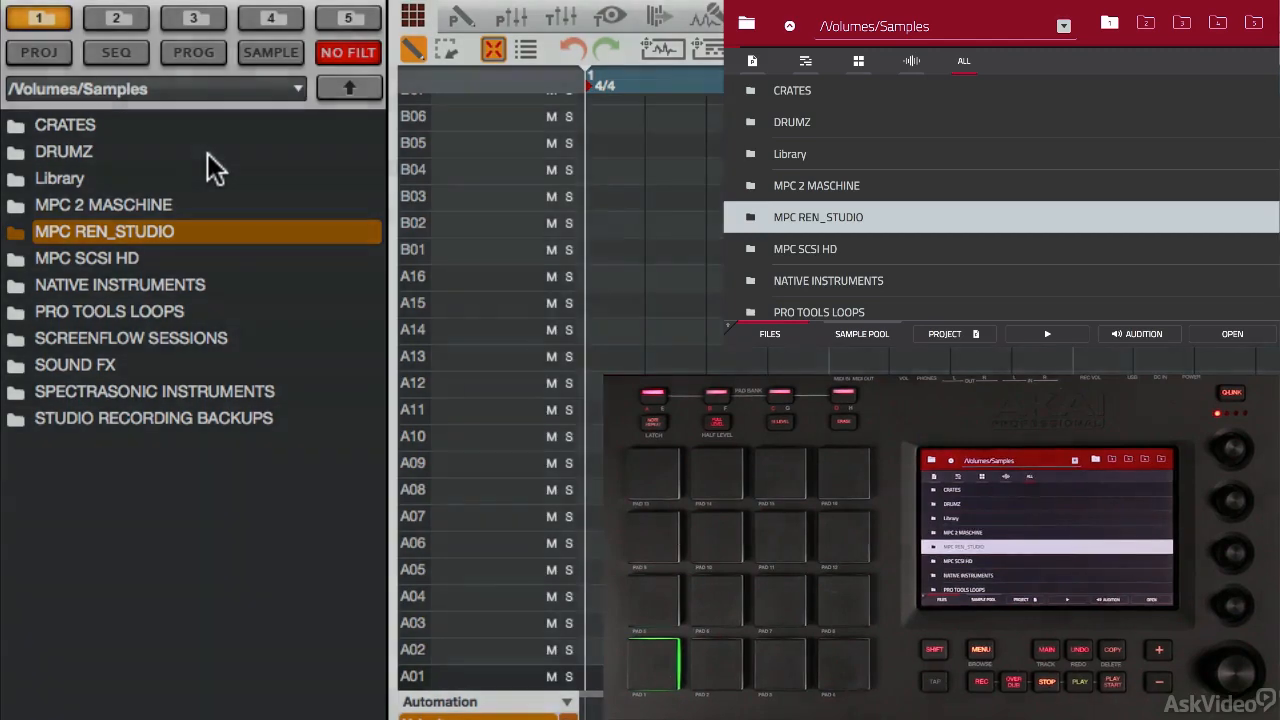
pyautogui.click(791, 26)
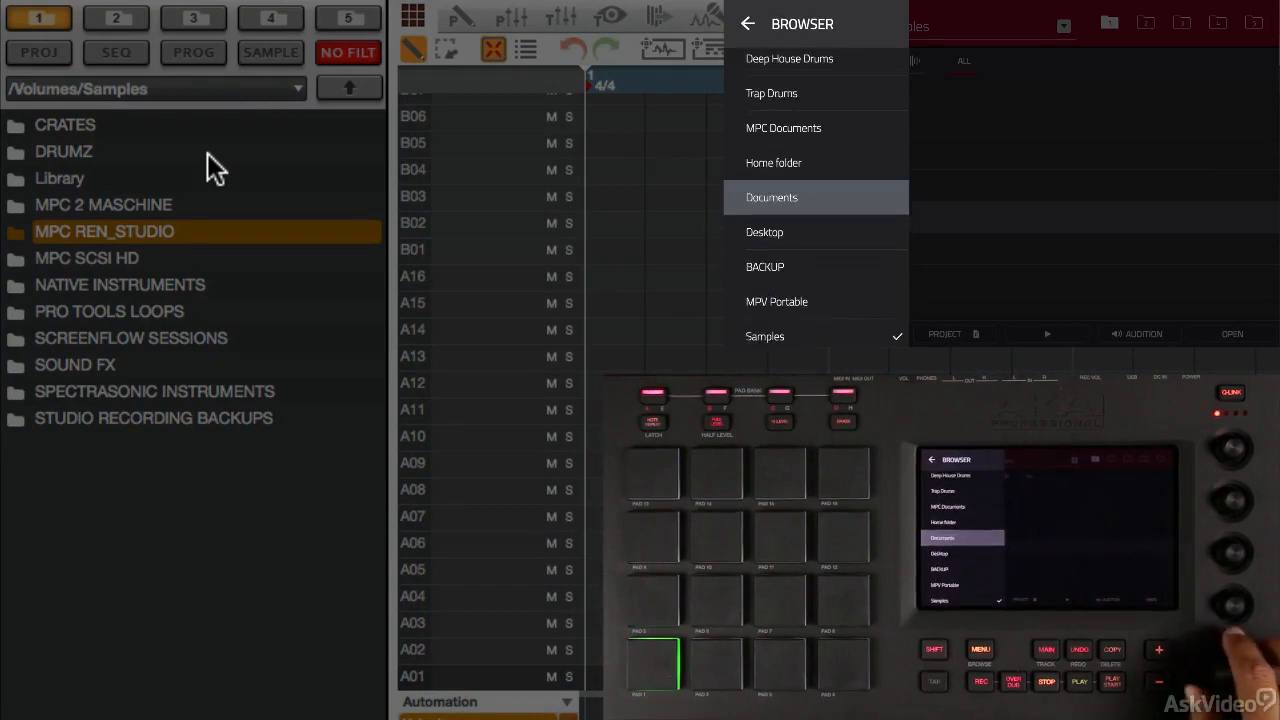
# Step: Scroll the locations list and pick Samples to return to /Volumes/Samples
pyautogui.scroll(3)
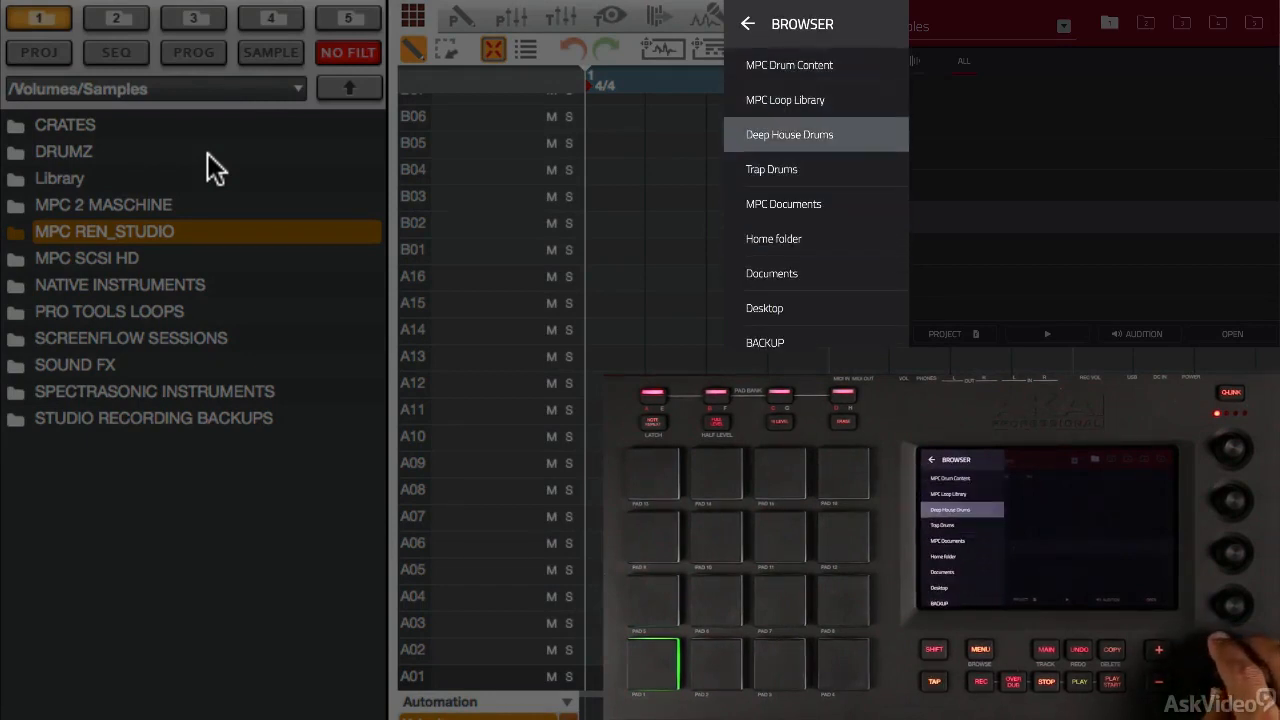
pyautogui.click(789, 64)
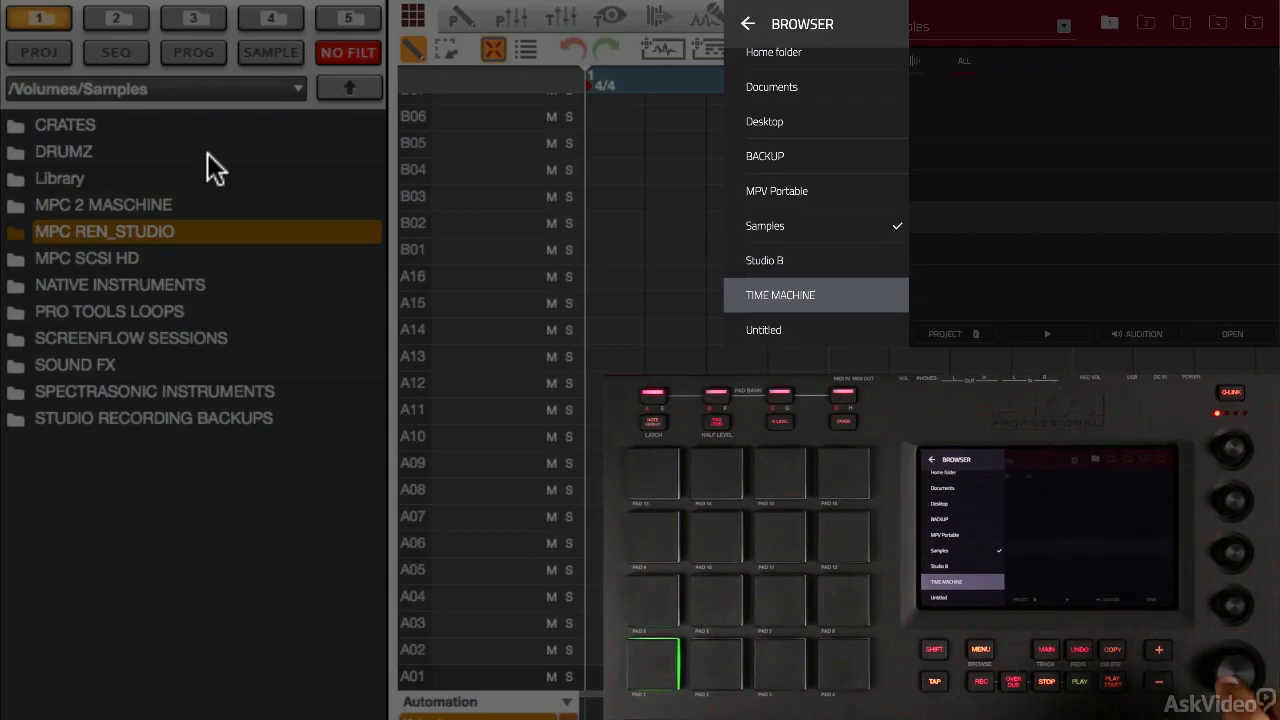
pyautogui.click(764, 225)
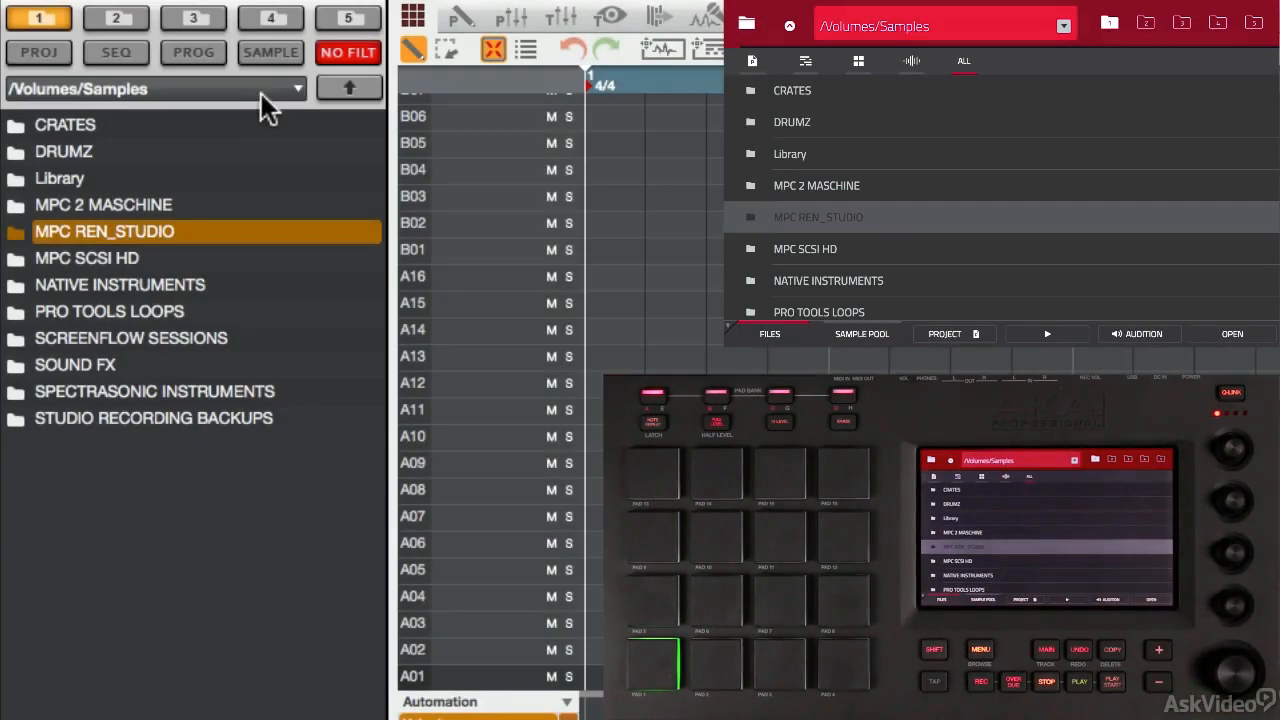
# Step: Move into the Drum Machines/MPC60 Drums folder
pyautogui.click(296, 88)
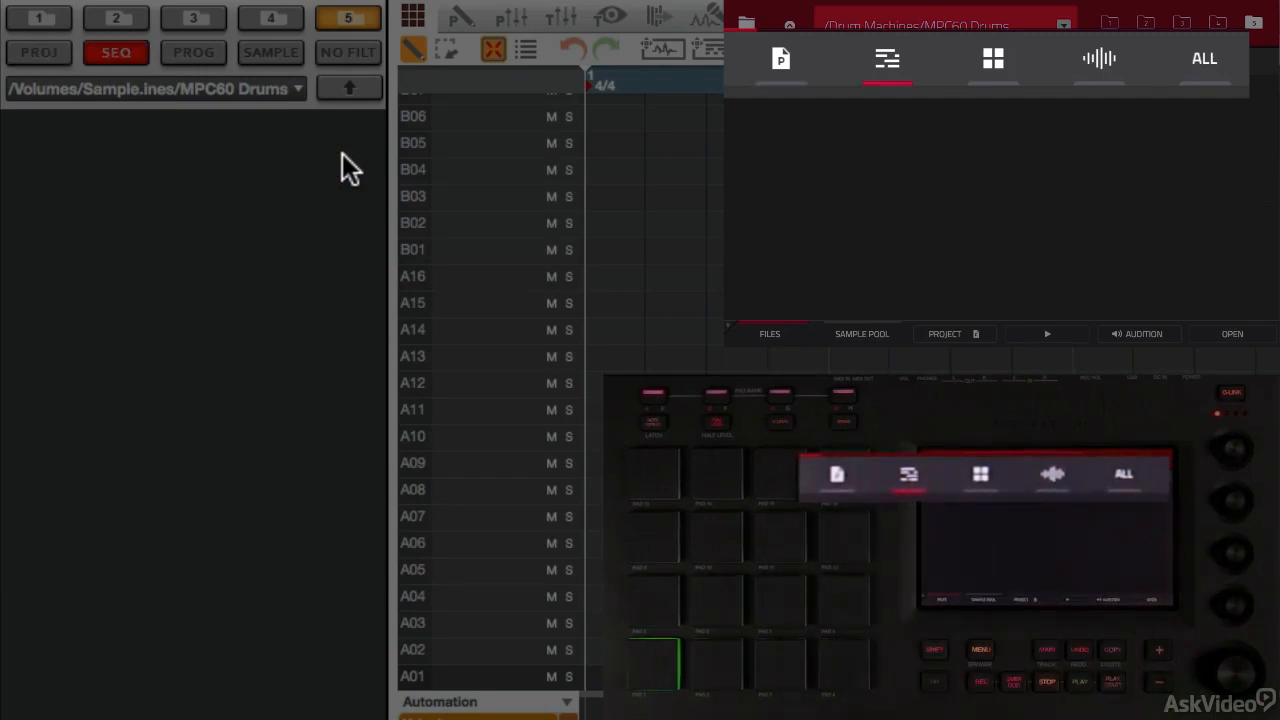
# Step: Apply the Program and All file filters, scrolling the MPC60 Drums listing to 610_UK_1.PGM
pyautogui.click(193, 52)
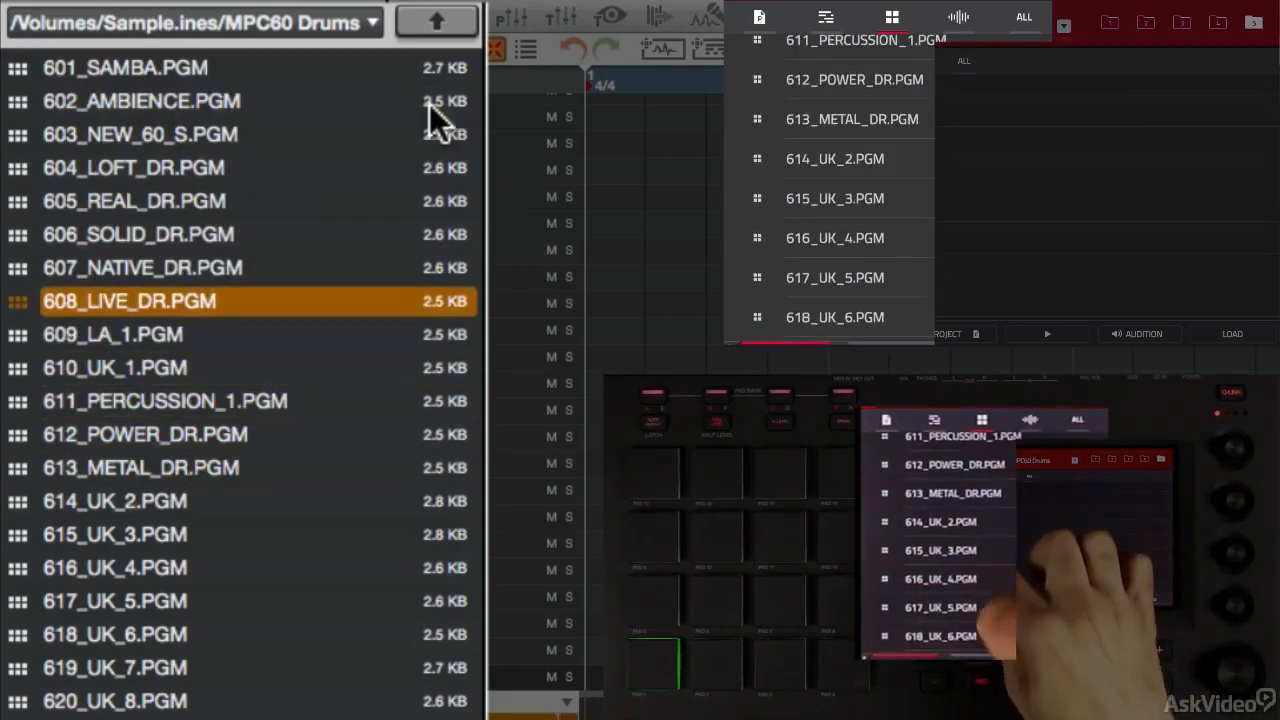
pyautogui.scroll(-3)
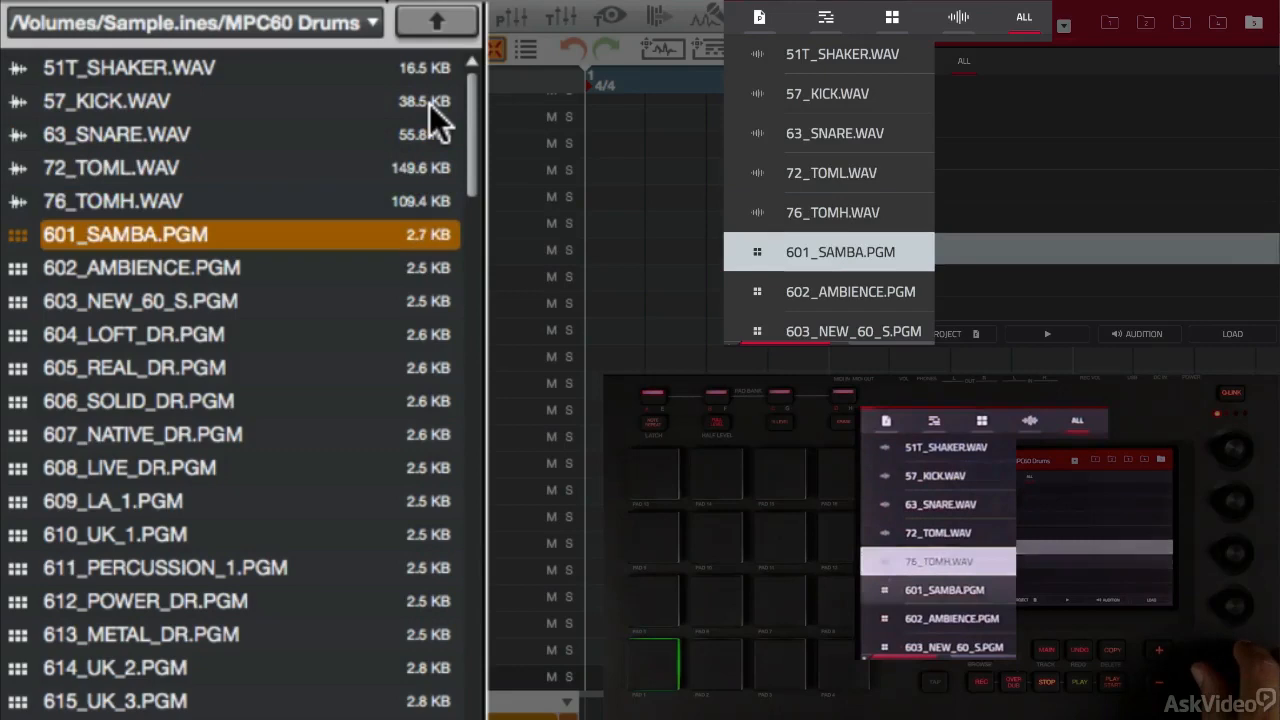
pyautogui.click(128, 67)
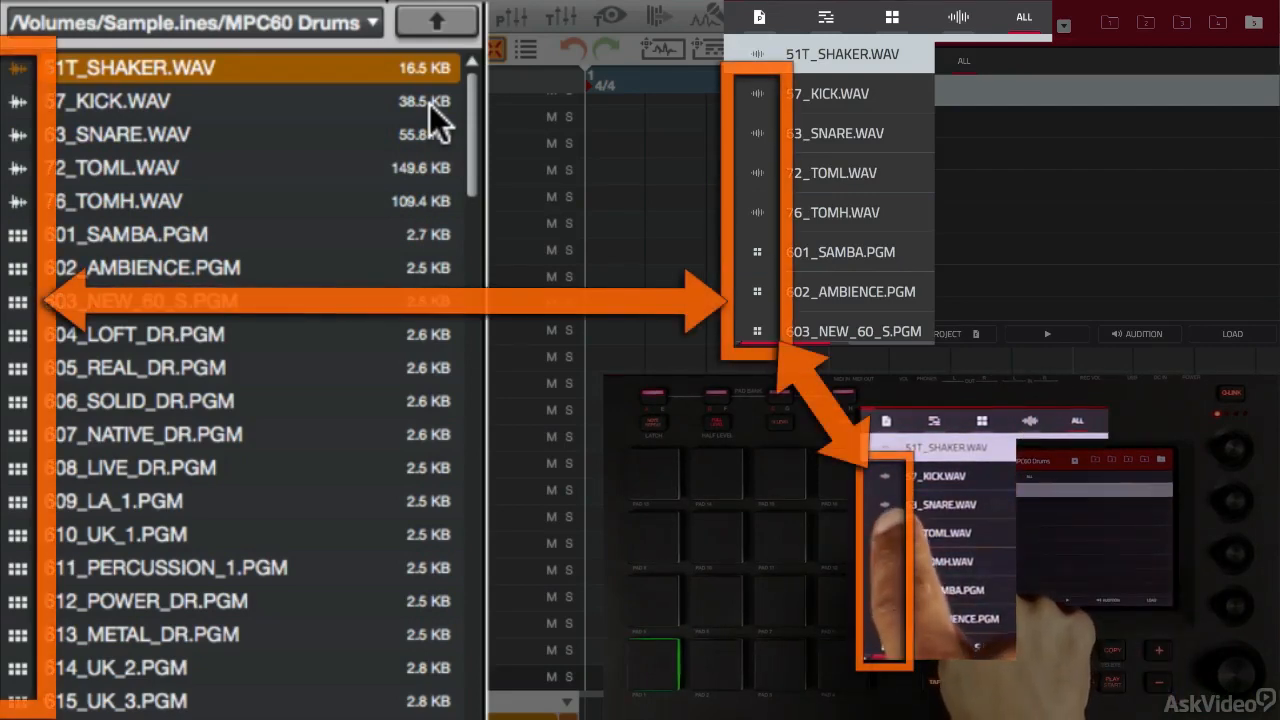
pyautogui.scroll(-3)
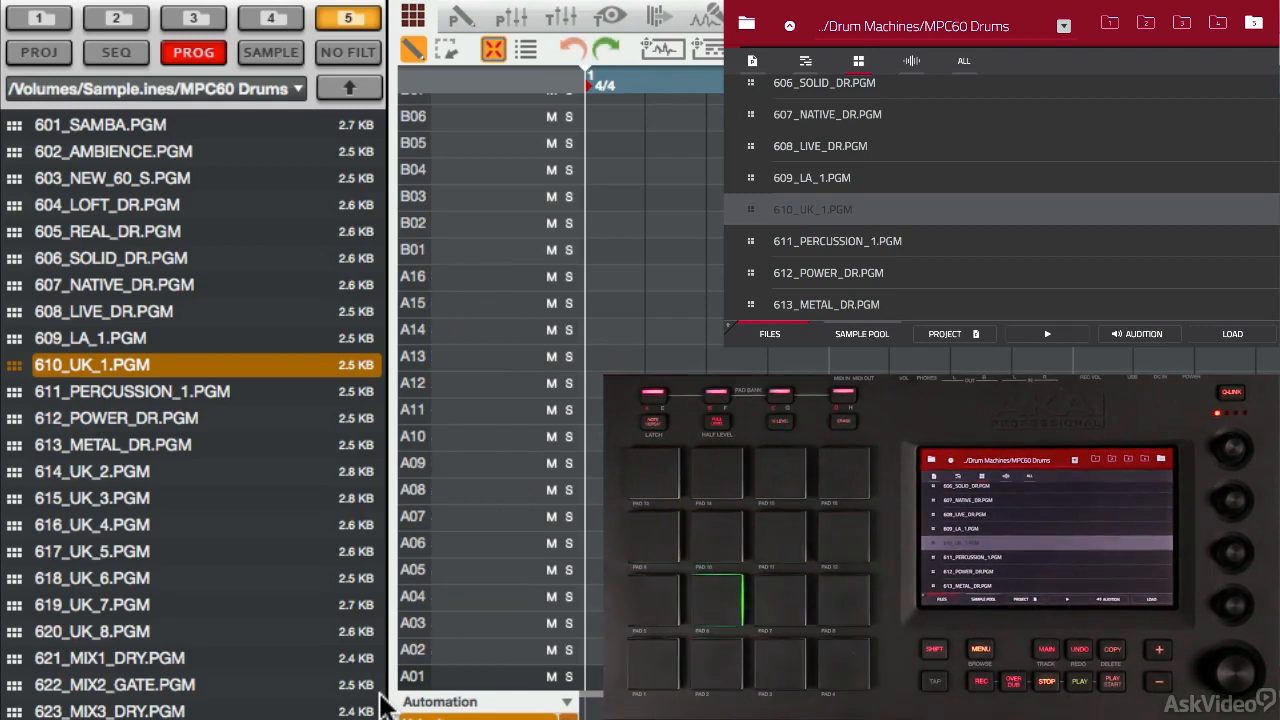
# Step: Apply the Sample filter so only MPC60 Drums WAV files show, AD_MEHH.WAV highlighted
pyautogui.click(270, 52)
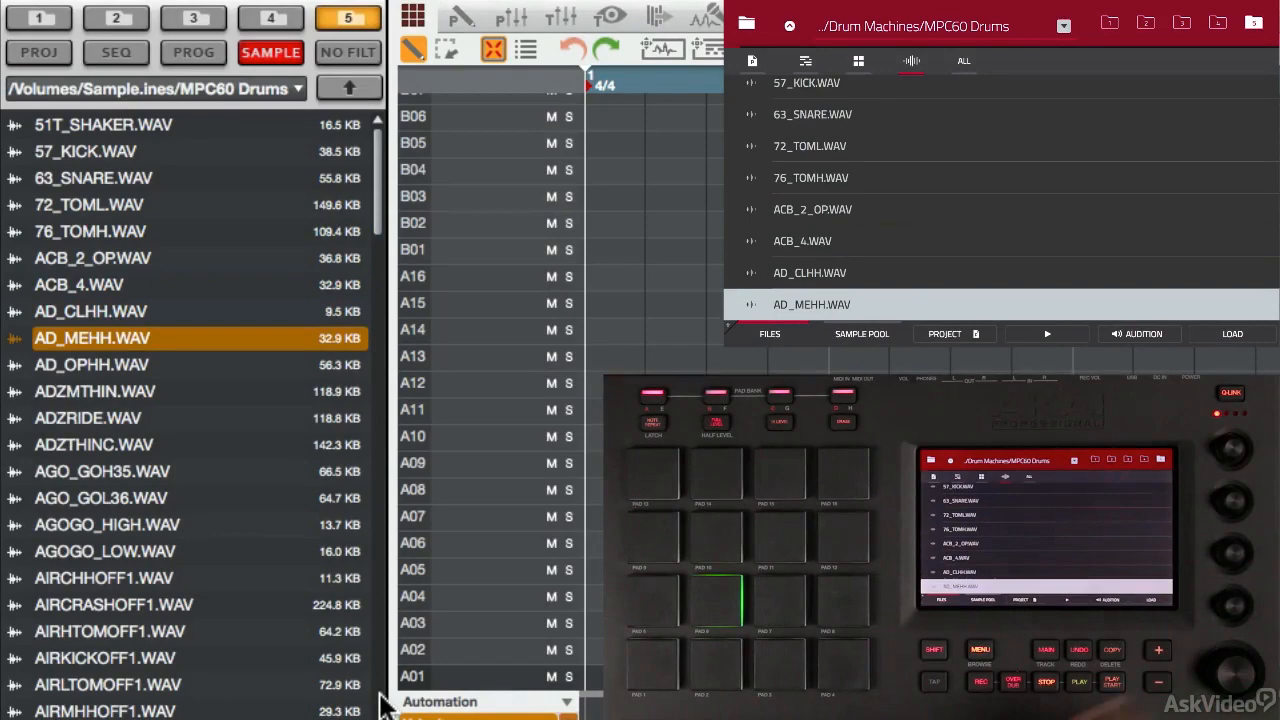
# Step: Load the selected WAVs, including AIRKICKOFF1, into Program 001's sample pool
pyautogui.click(1046, 333)
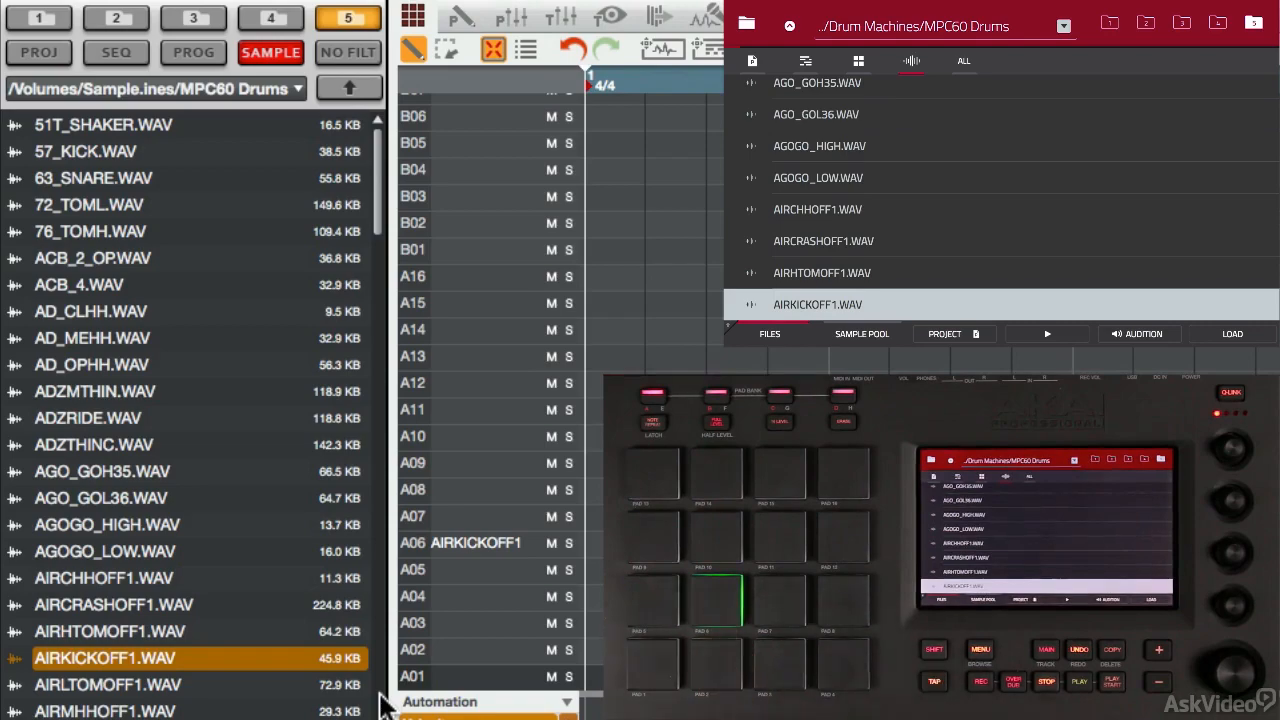
pyautogui.click(861, 333)
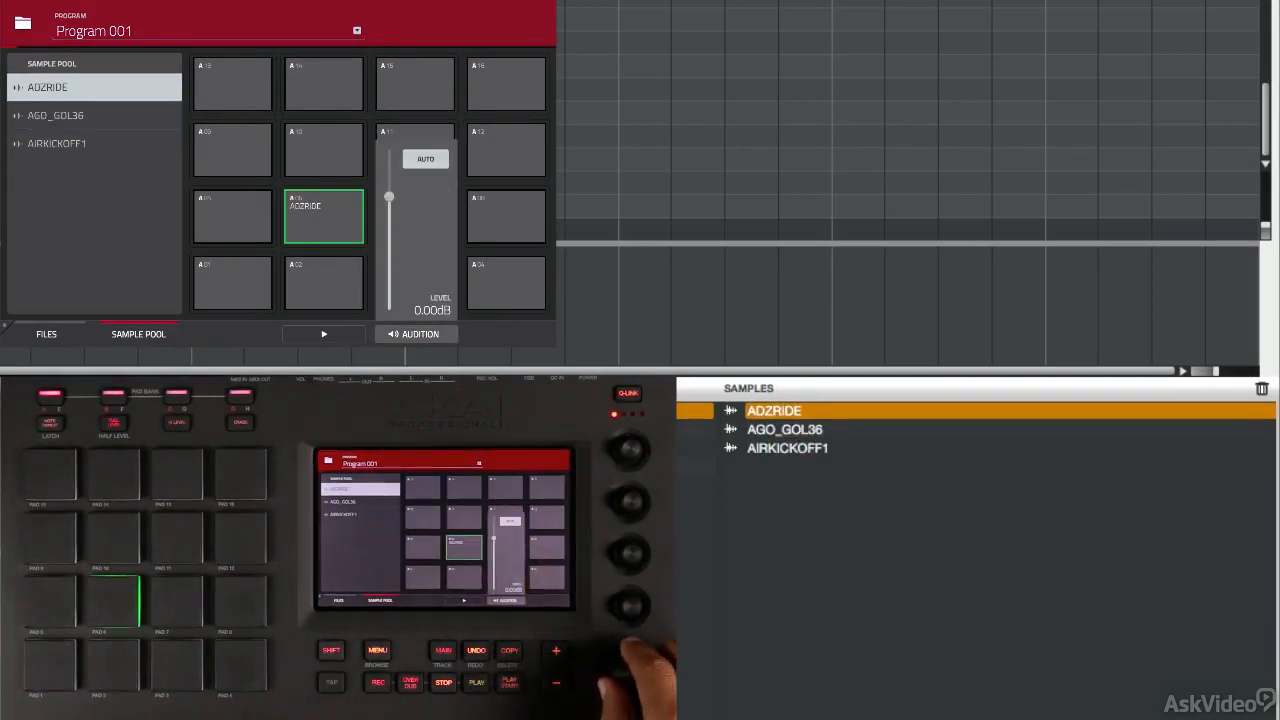
# Step: Assign AGO_GOL36, AIRKICKOFF1 and ADZRIDE to pads A01–A03, then view the Project overview
pyautogui.click(56, 143)
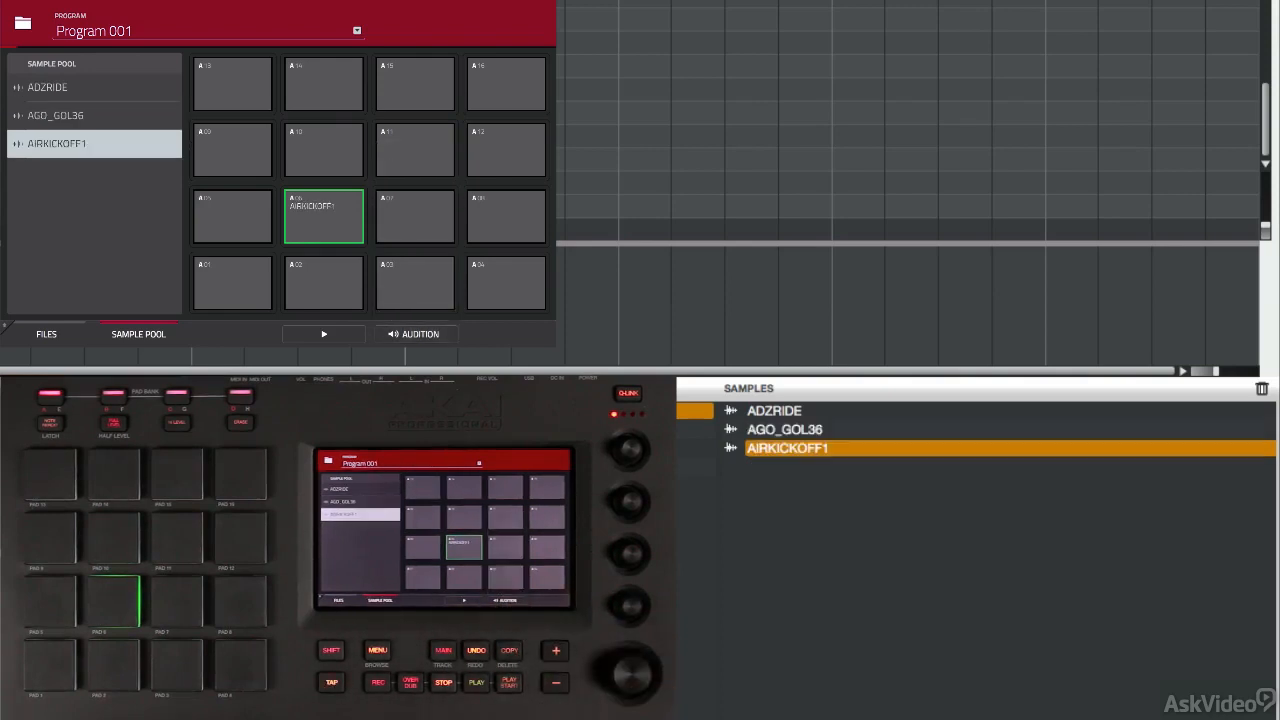
pyautogui.click(231, 282)
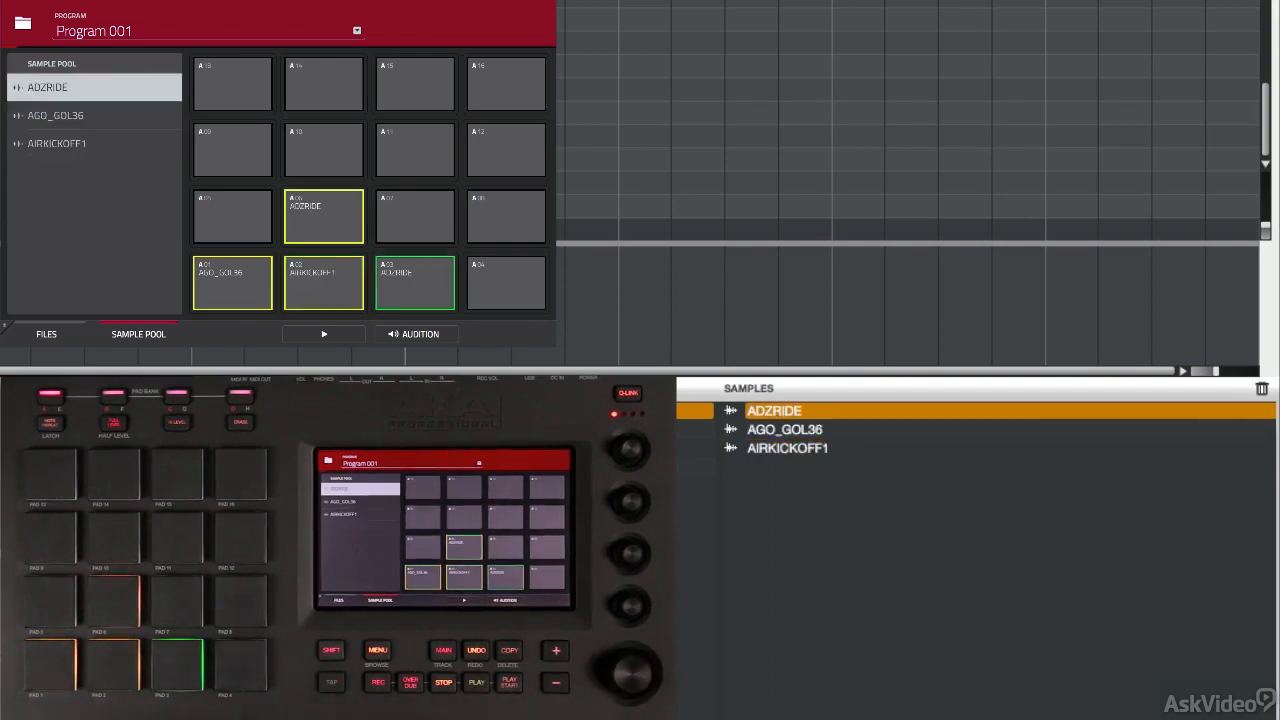
pyautogui.click(46, 334)
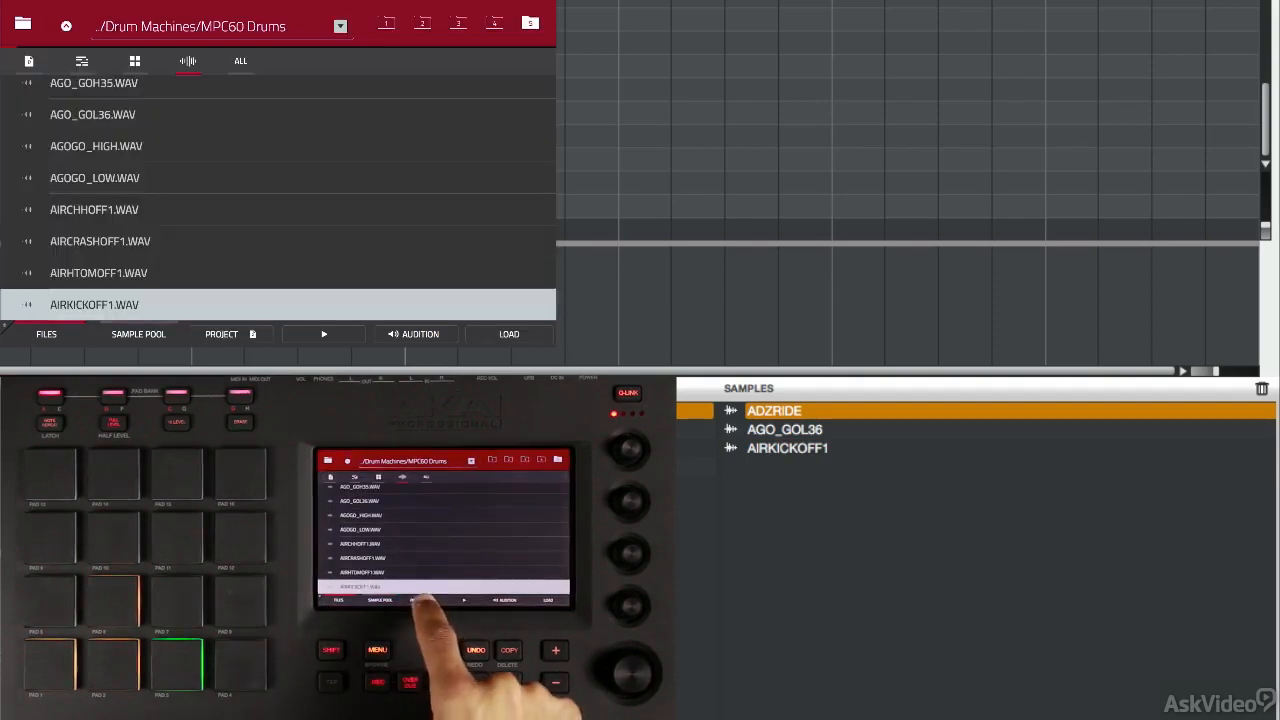
pyautogui.click(221, 334)
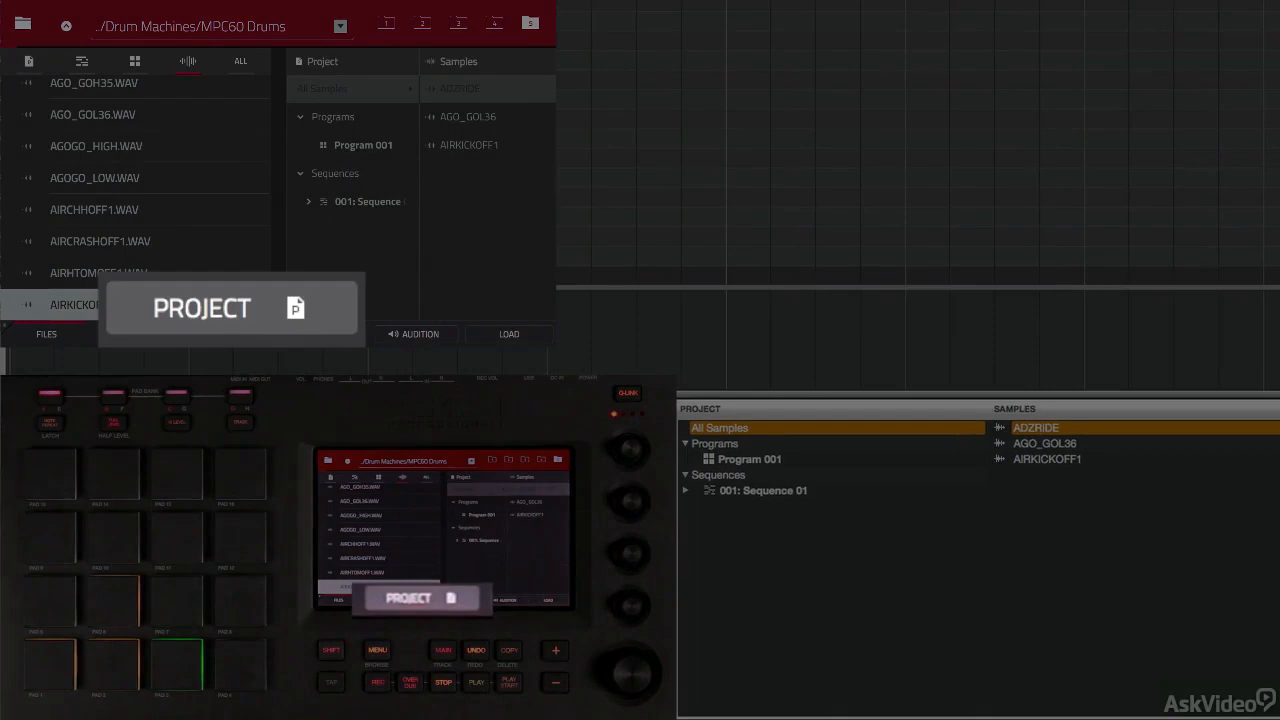